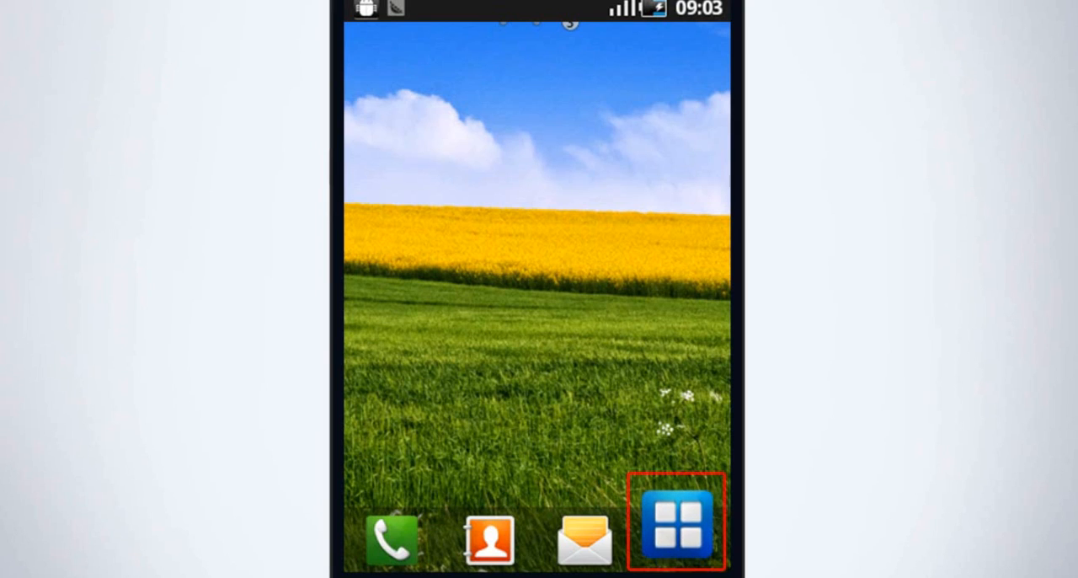
Step: Reach the Android Settings list from the home screen via the app list
click(678, 522)
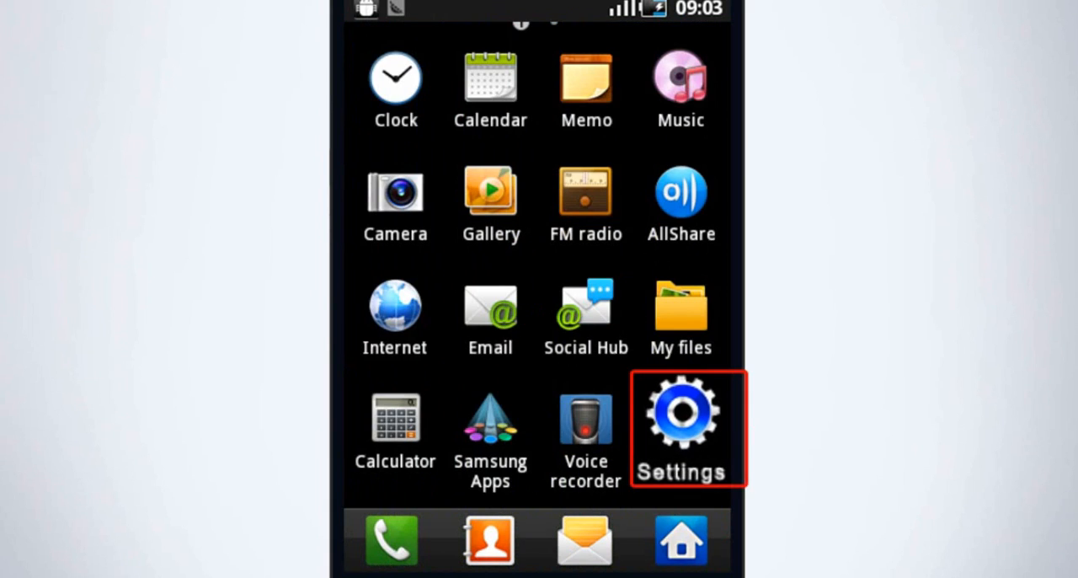
click(681, 413)
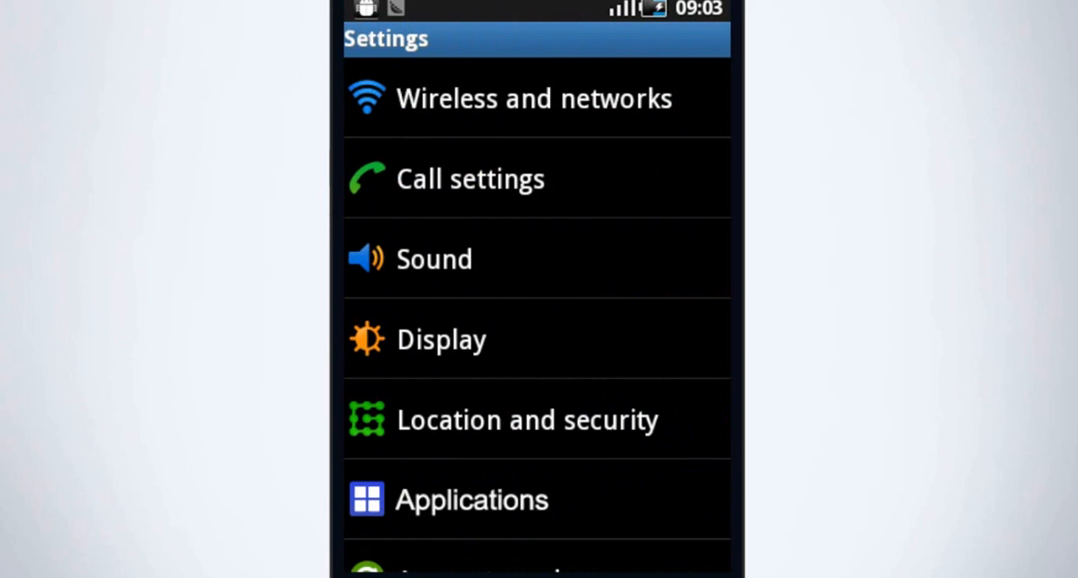
Step: Enable USB debugging under Applications > Development so the phone can connect to the PC
click(472, 498)
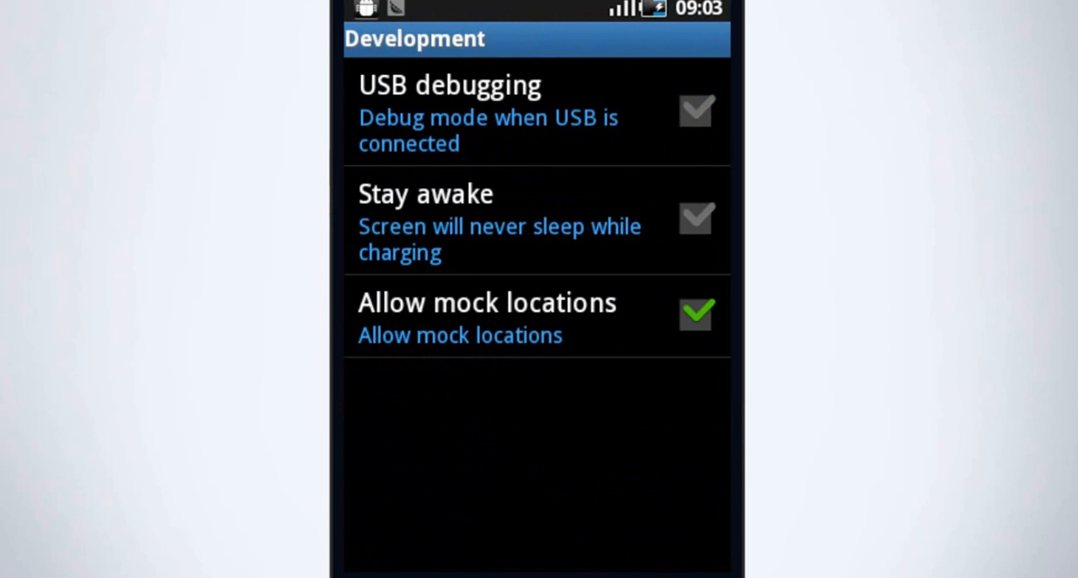
click(698, 111)
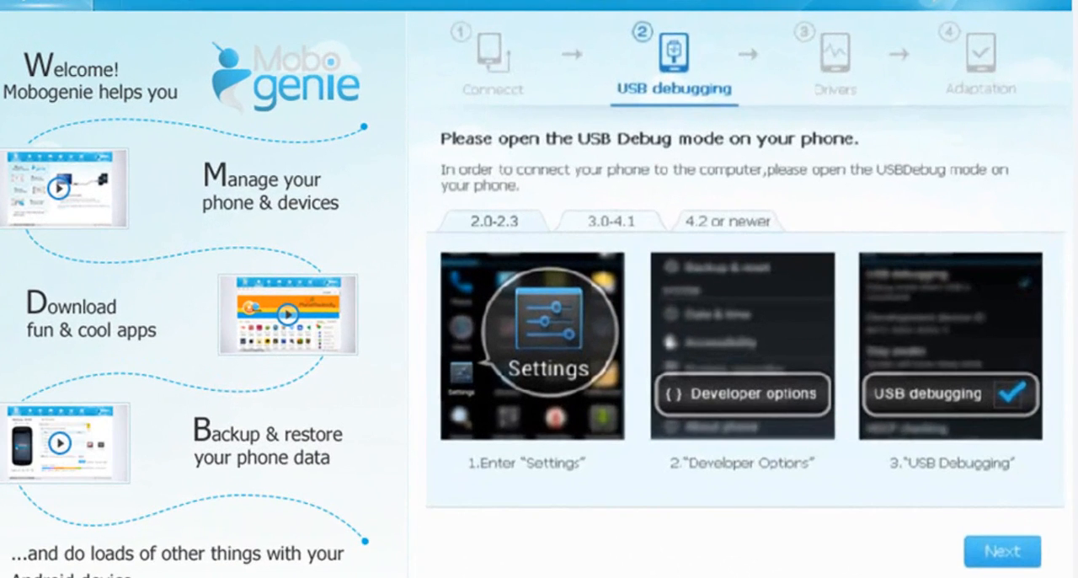
Step: Continue past the USB debugging step so Mobogenie begins downloading the phone drivers
click(1001, 551)
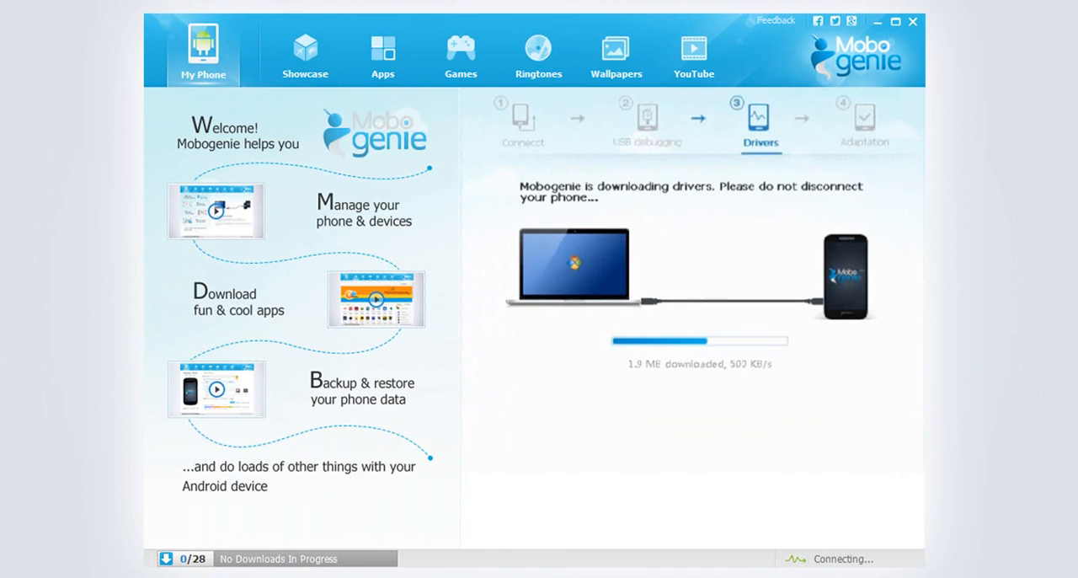